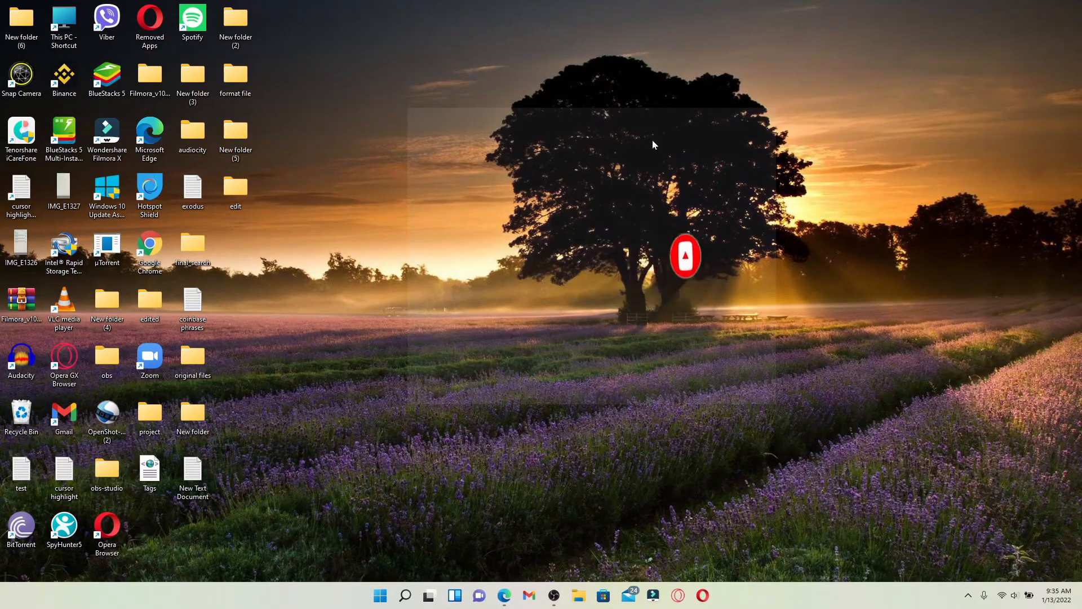
# Launch Microsoft Edge and enter a web address to load the Crunchyroll home page
pyautogui.click(503, 596)
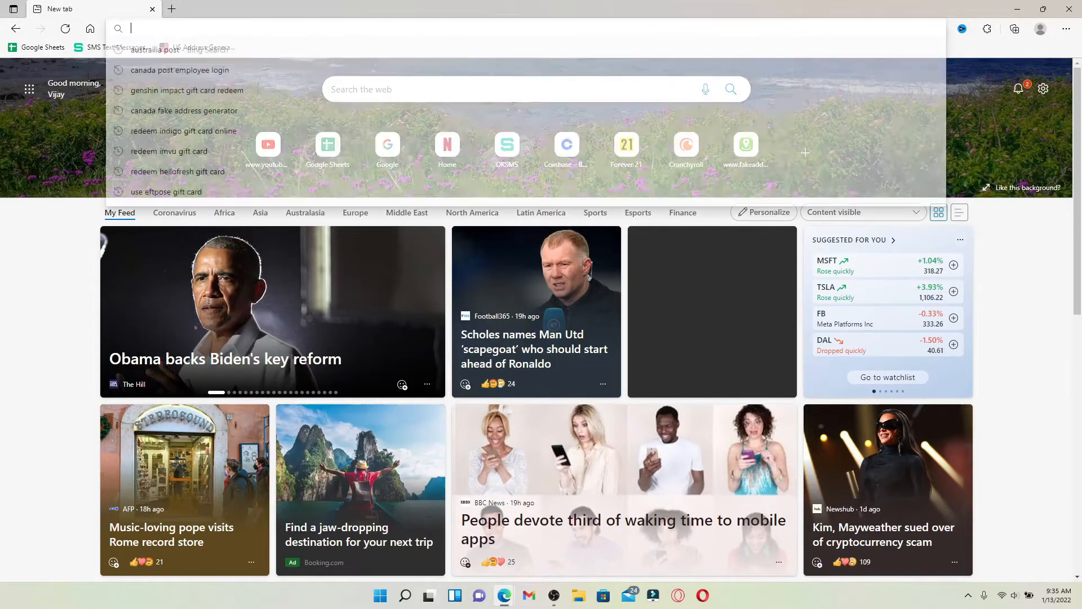
pyautogui.write('www.youtube.com')
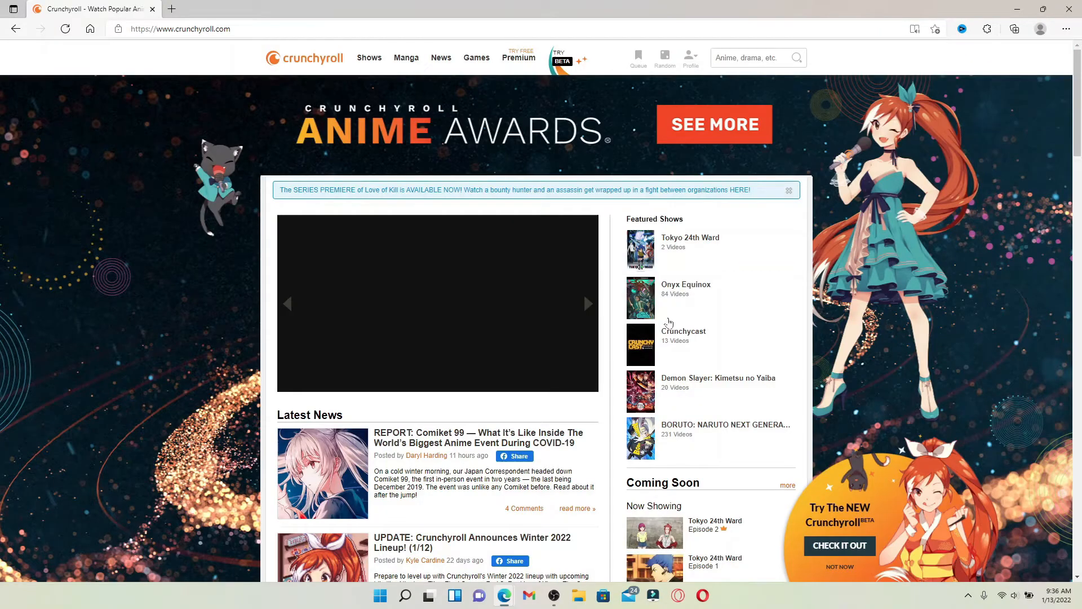
pyautogui.moveTo(207, 322)
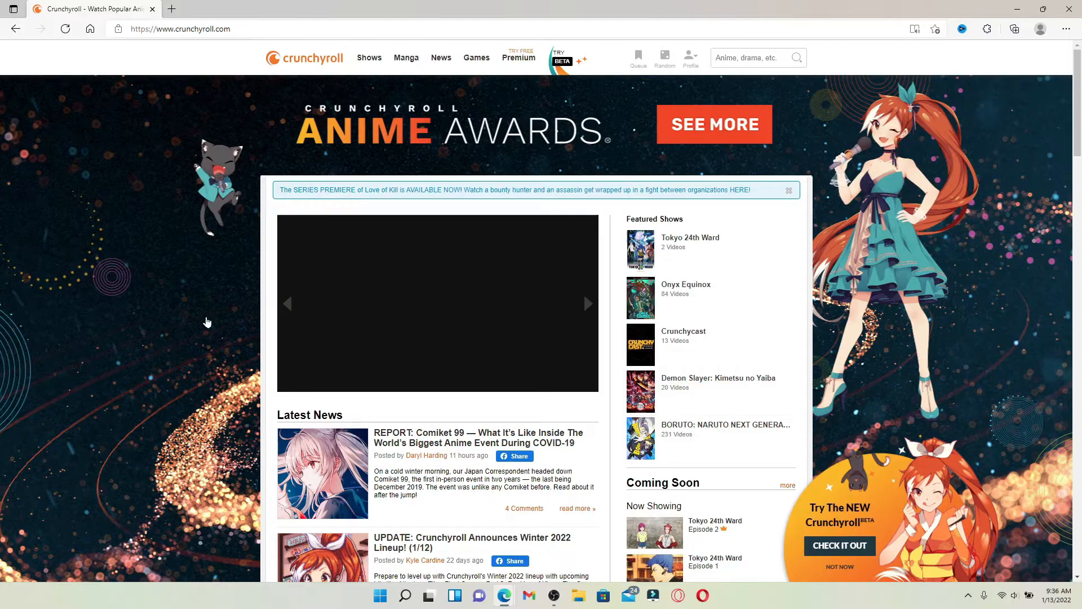
pyautogui.moveTo(649, 124)
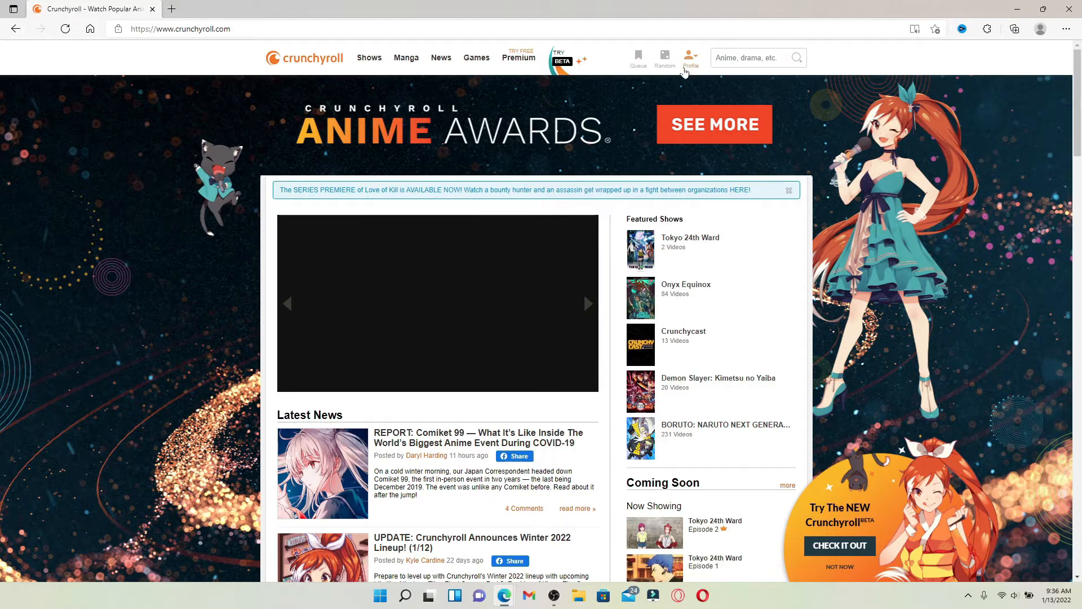
# Go to Settings from the profile menu to reach the account settings page
pyautogui.click(690, 58)
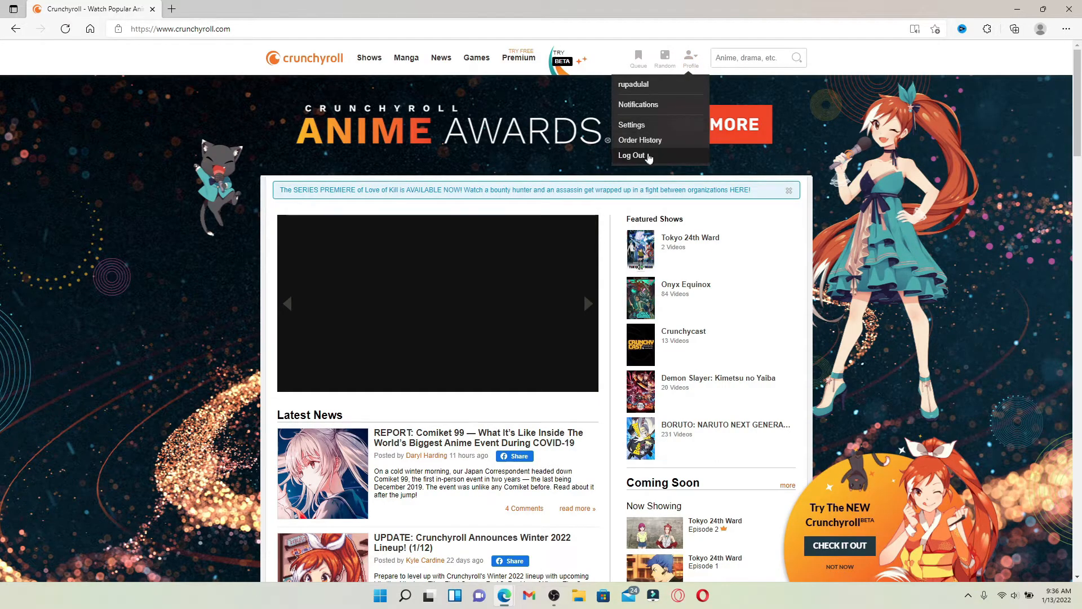
pyautogui.click(630, 124)
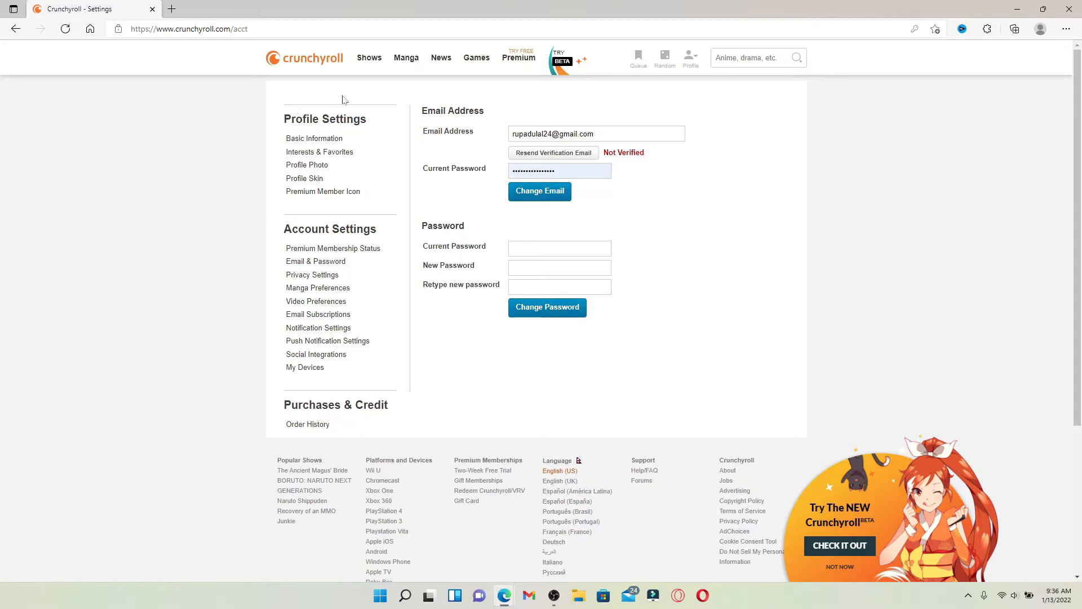
pyautogui.moveTo(307, 165)
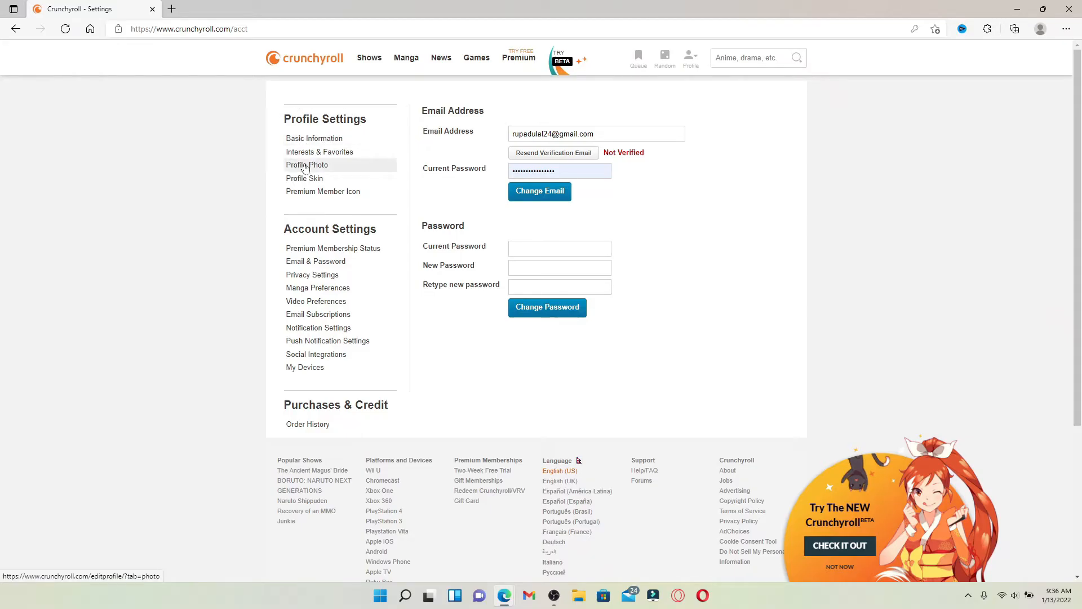
# Upload the woman's portrait photo from Downloads via Profile Photo settings
pyautogui.click(307, 164)
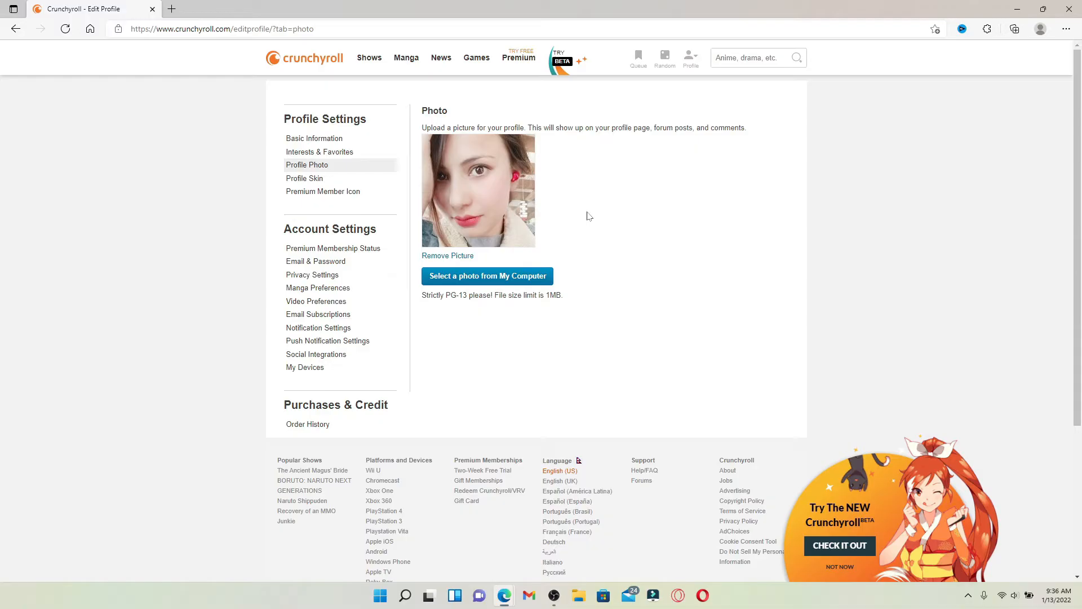
pyautogui.moveTo(471, 168)
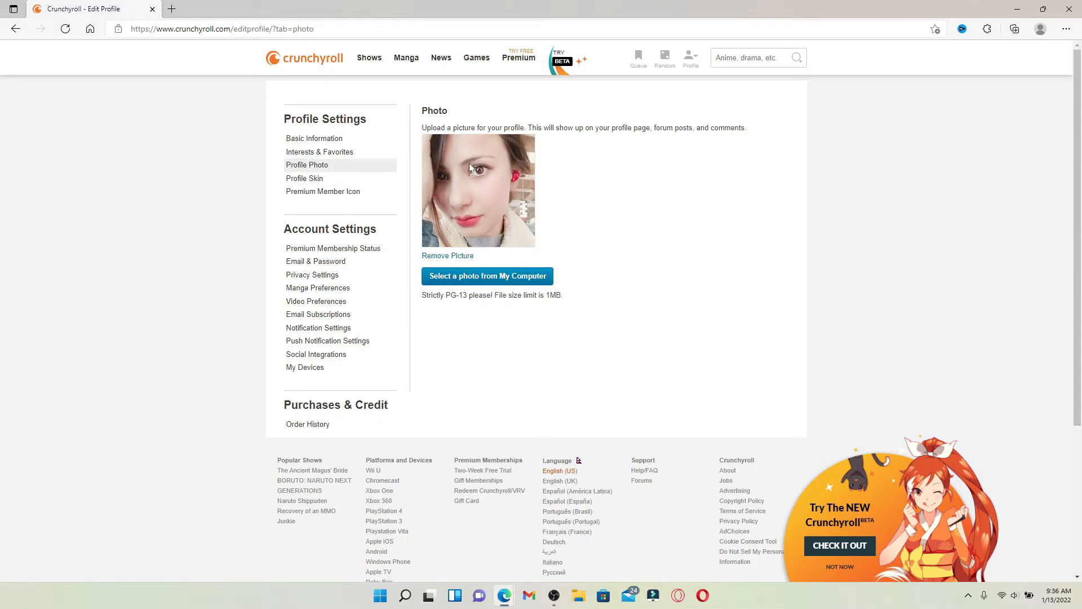
pyautogui.moveTo(442, 261)
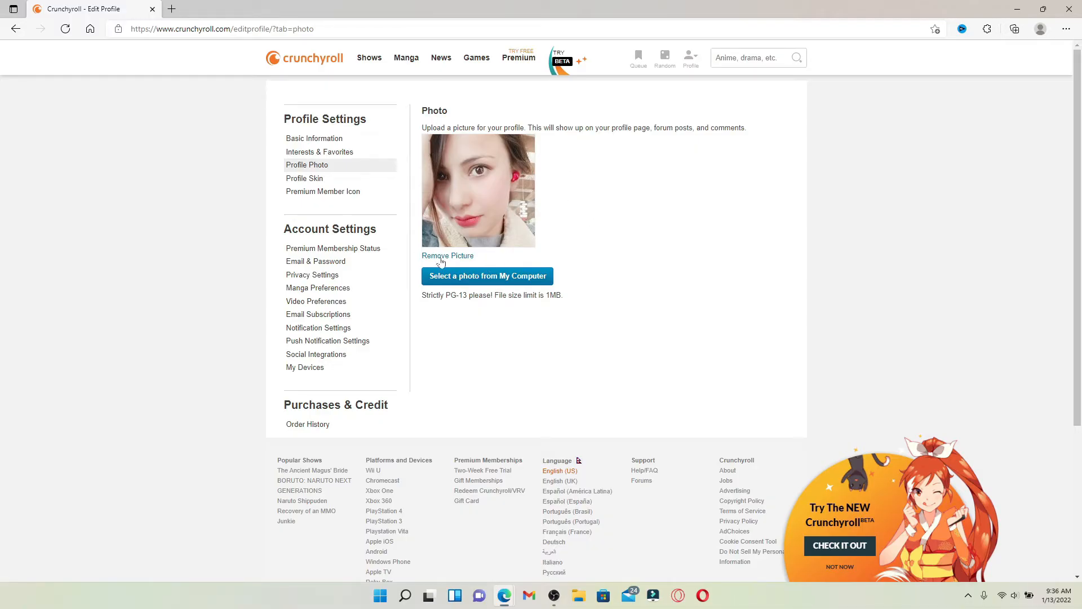
pyautogui.moveTo(486, 276)
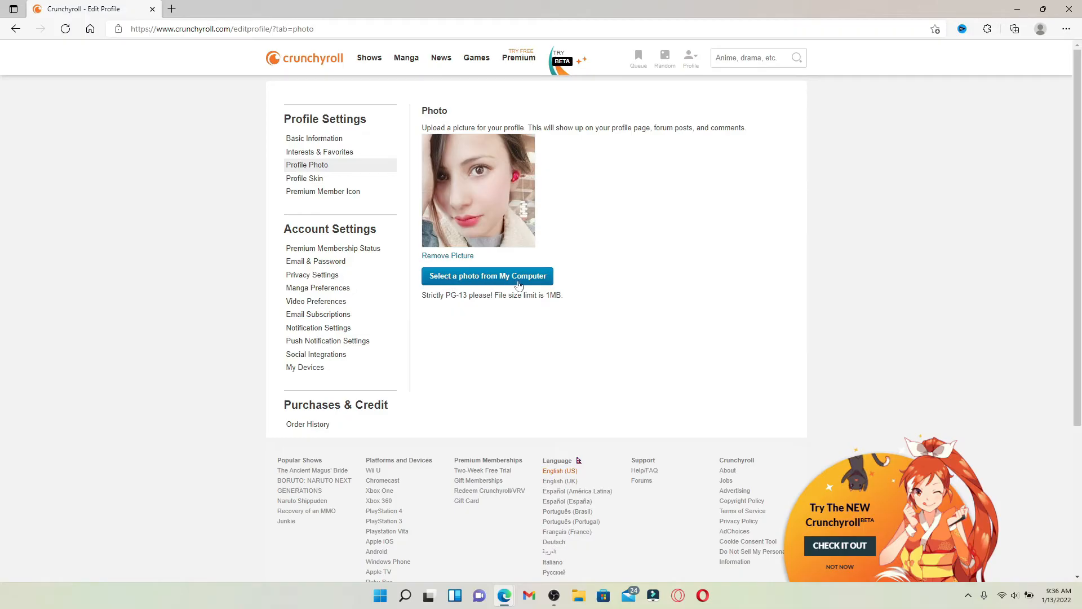
pyautogui.click(487, 276)
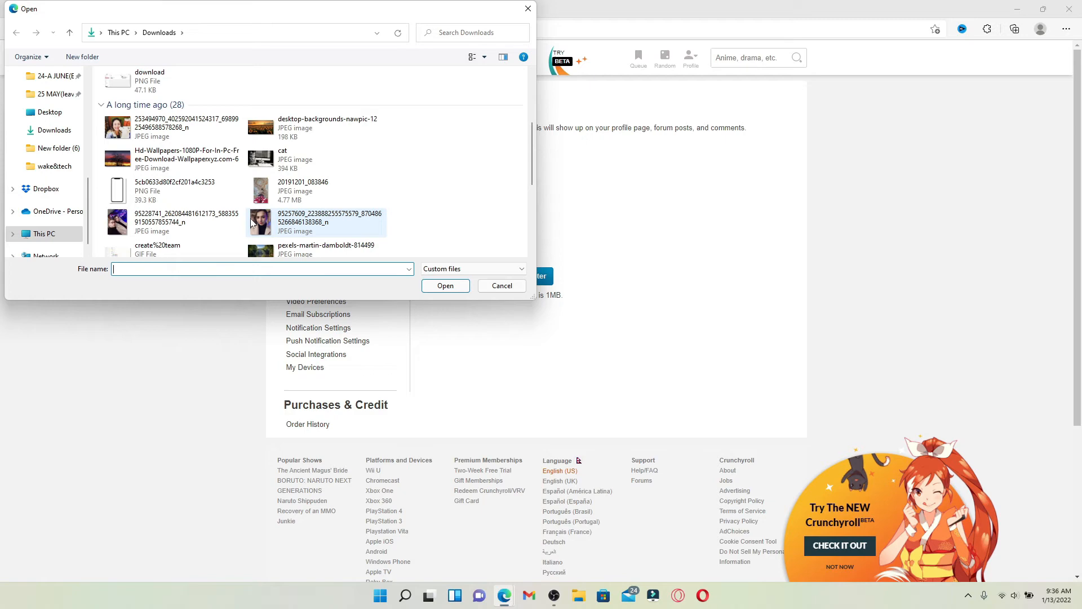
pyautogui.click(173, 126)
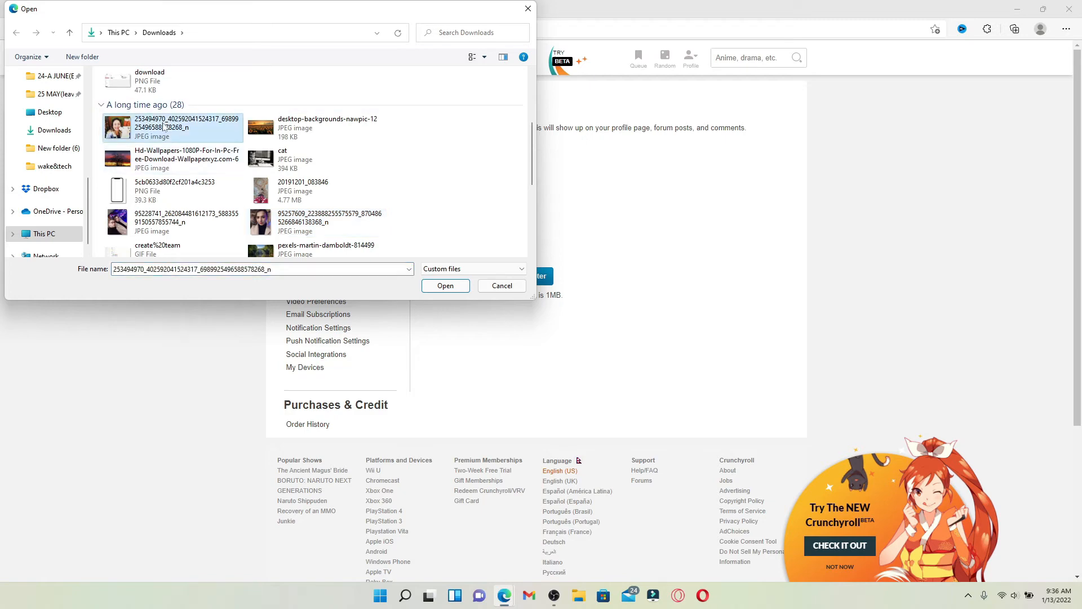
pyautogui.click(445, 285)
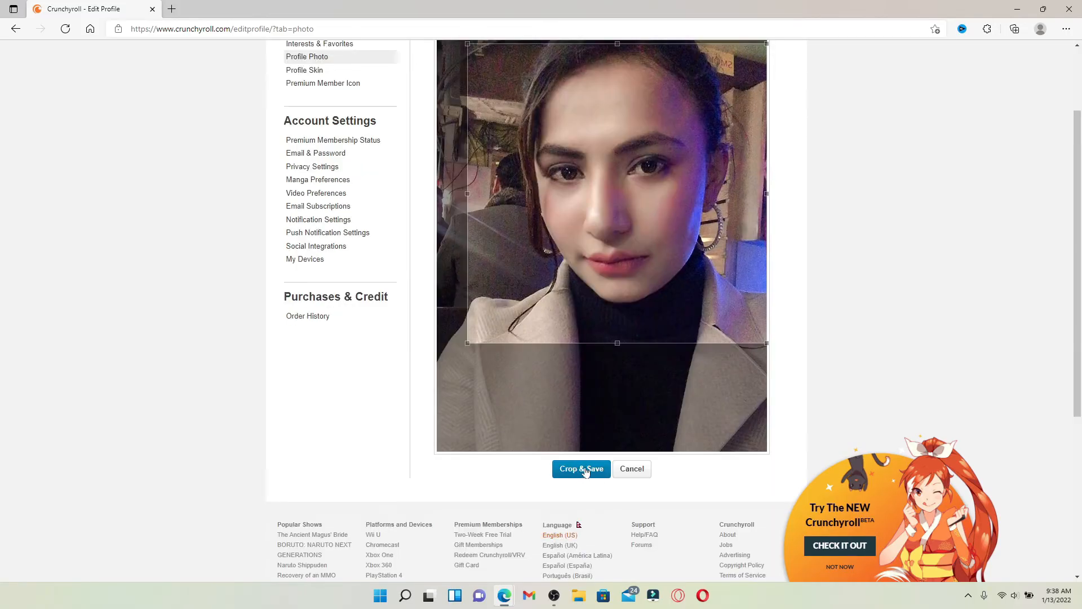
# Crop & Save the uploaded portrait as the new profile picture
pyautogui.click(580, 468)
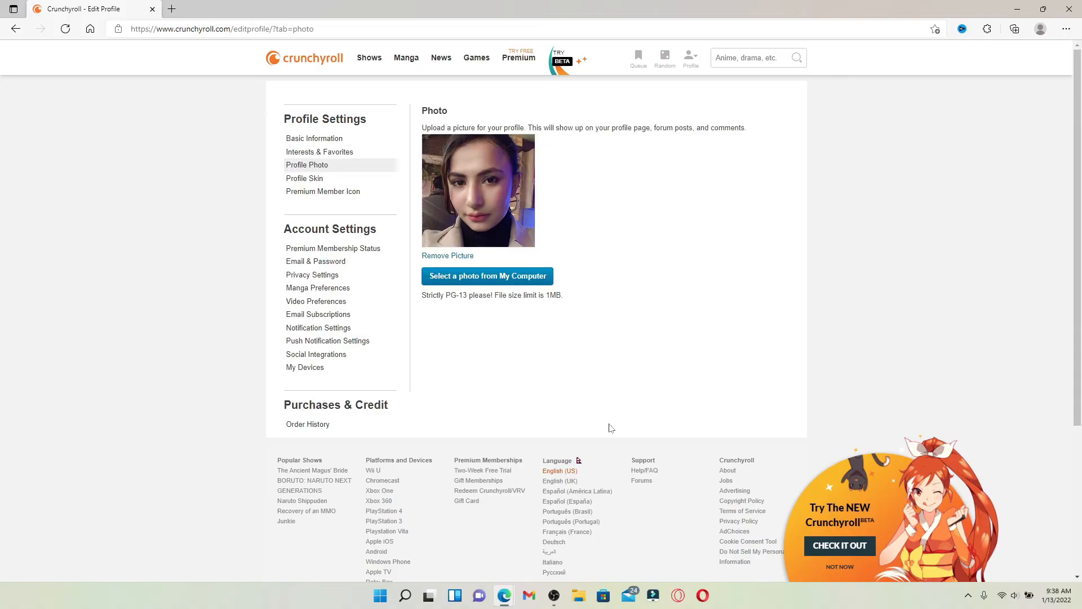